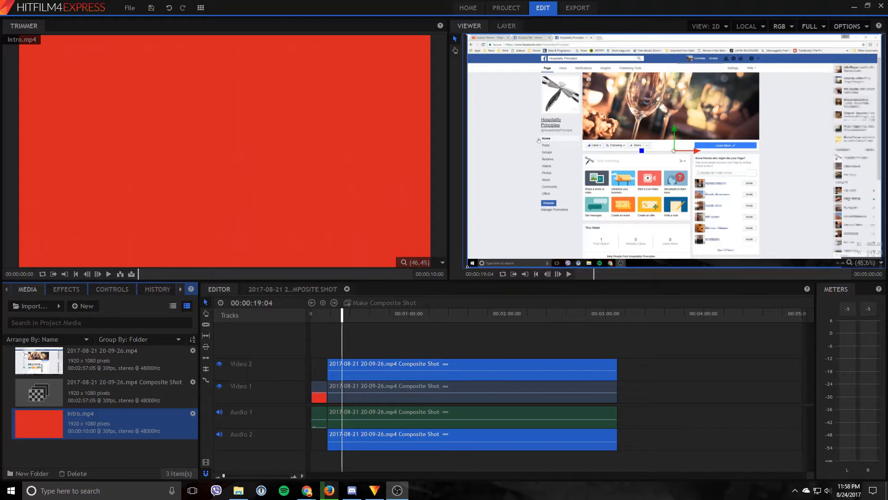
{"action": "mouse_move", "coordinate": [635, 340]}
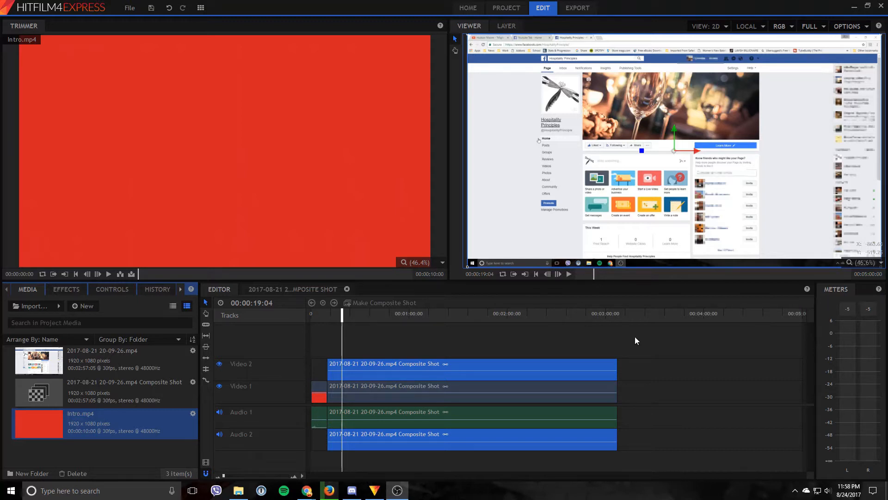
{"action": "mouse_move", "coordinate": [619, 343]}
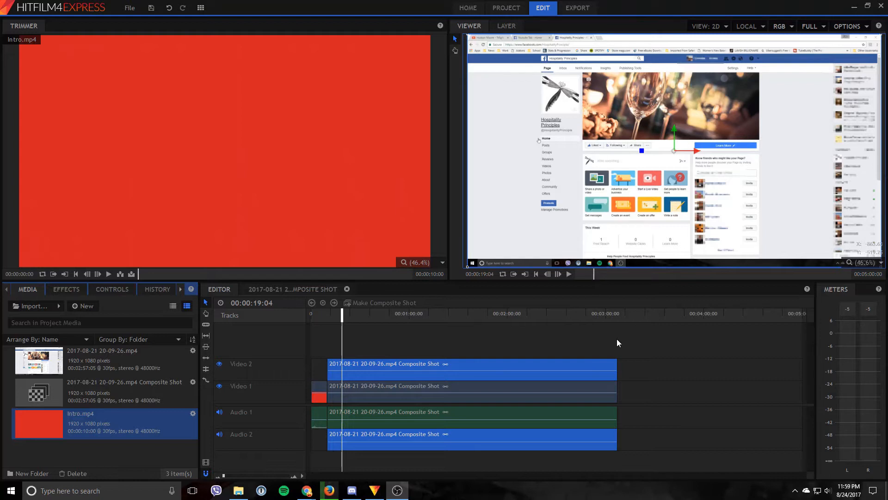
{"action": "mouse_move", "coordinate": [532, 296]}
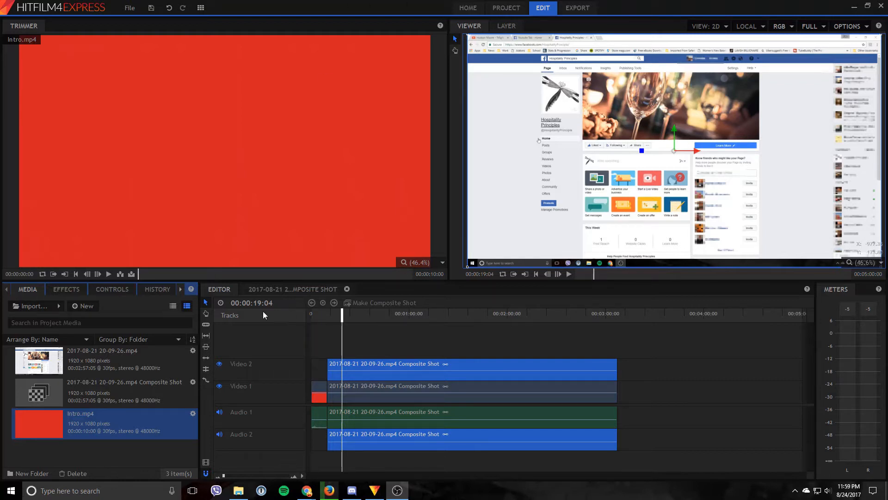
{"action": "mouse_move", "coordinate": [227, 292]}
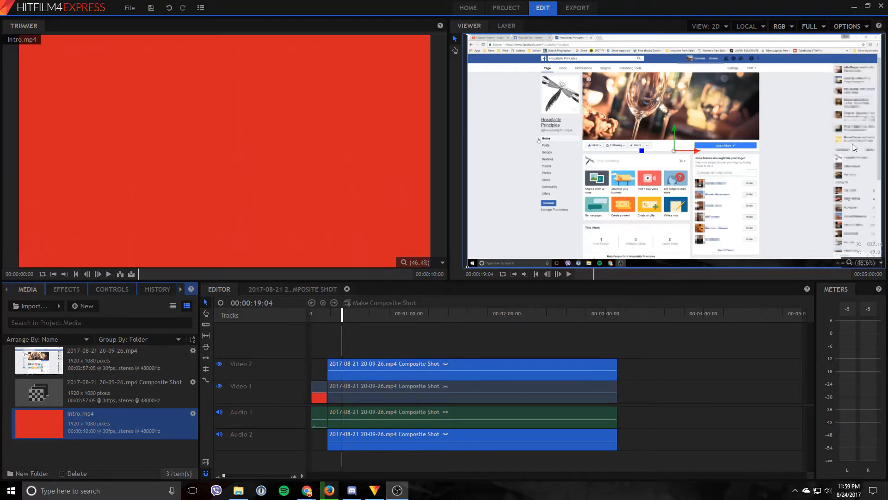
{"action": "mouse_move", "coordinate": [851, 119]}
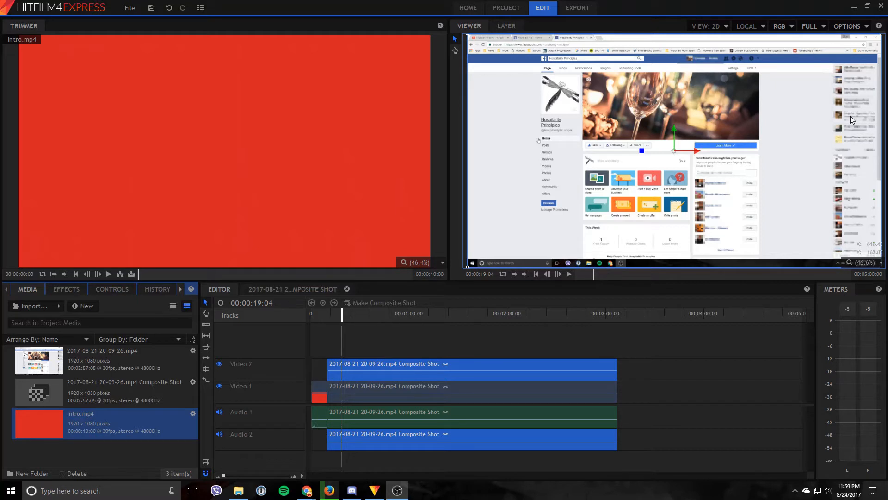
{"action": "mouse_move", "coordinate": [295, 333]}
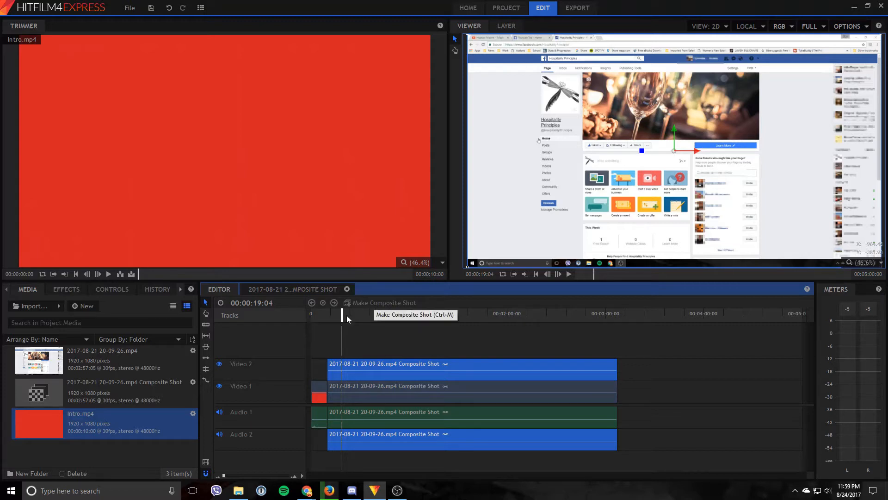
{"action": "mouse_move", "coordinate": [313, 357]}
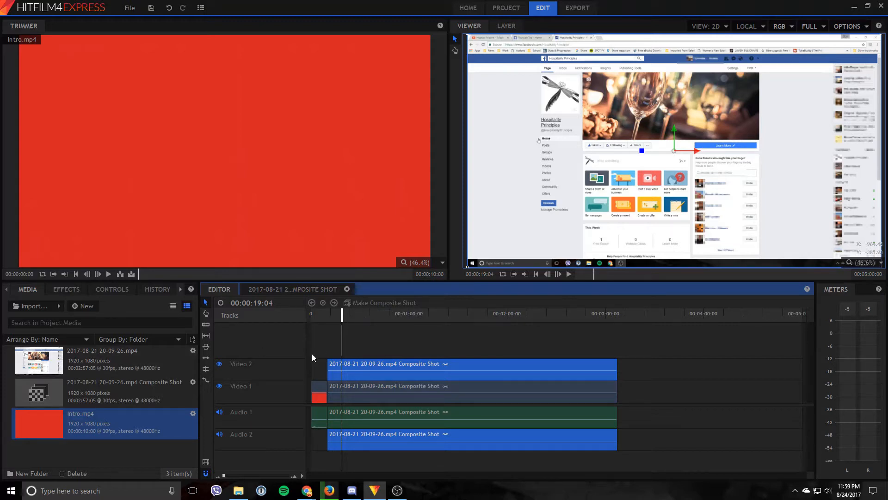
{"action": "mouse_move", "coordinate": [156, 436]}
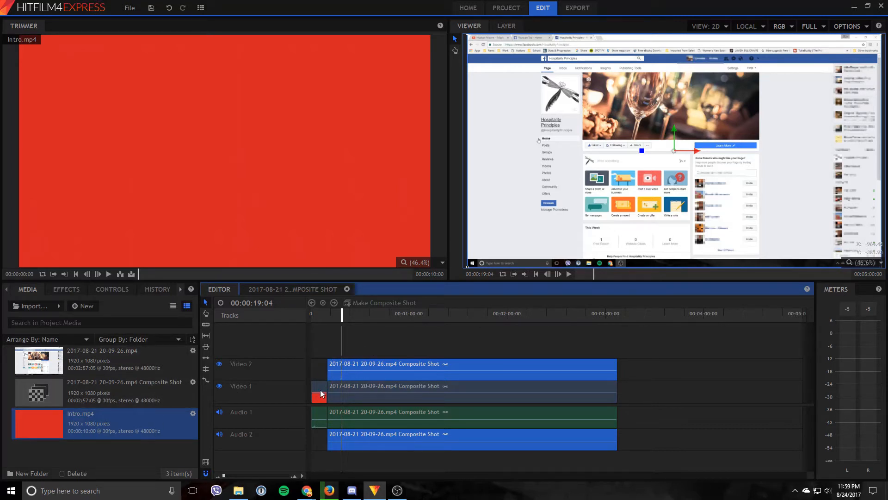
{"action": "mouse_move", "coordinate": [571, 394]}
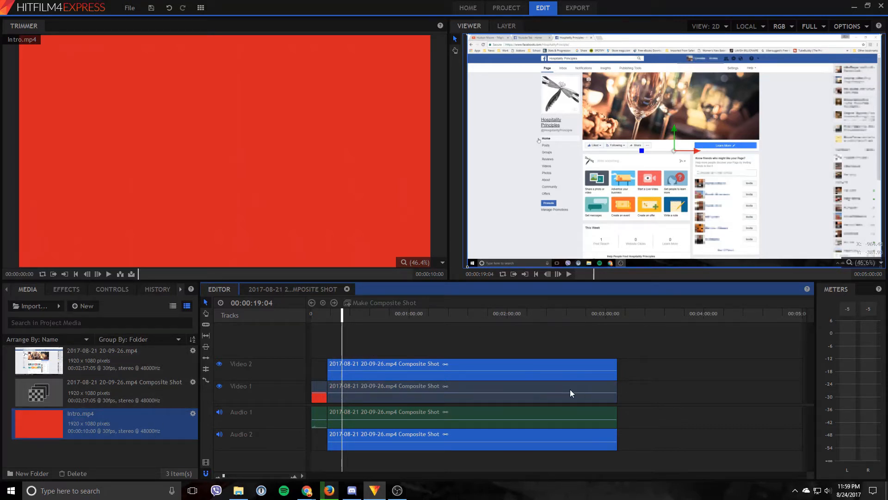
{"action": "mouse_move", "coordinate": [149, 313]}
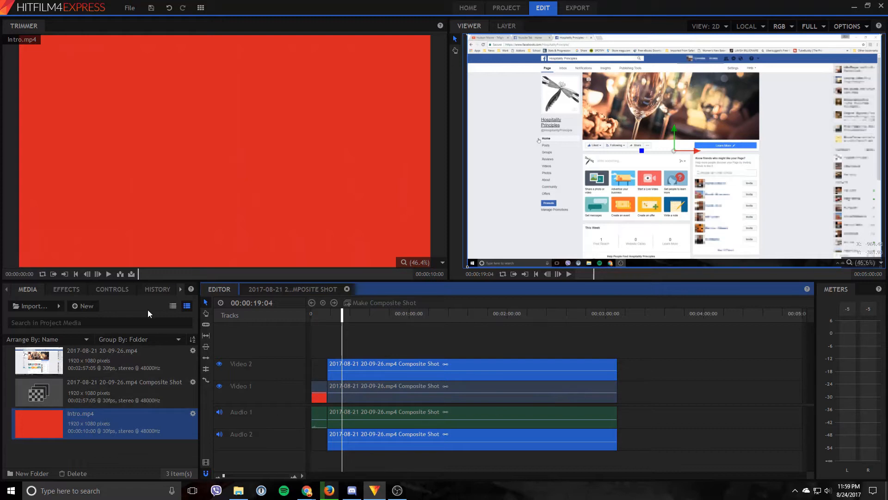
Step: Create Composite Shot 2 from the 1080p Full HD @ 30 fps template
{"action": "left_click", "coordinate": [82, 306]}
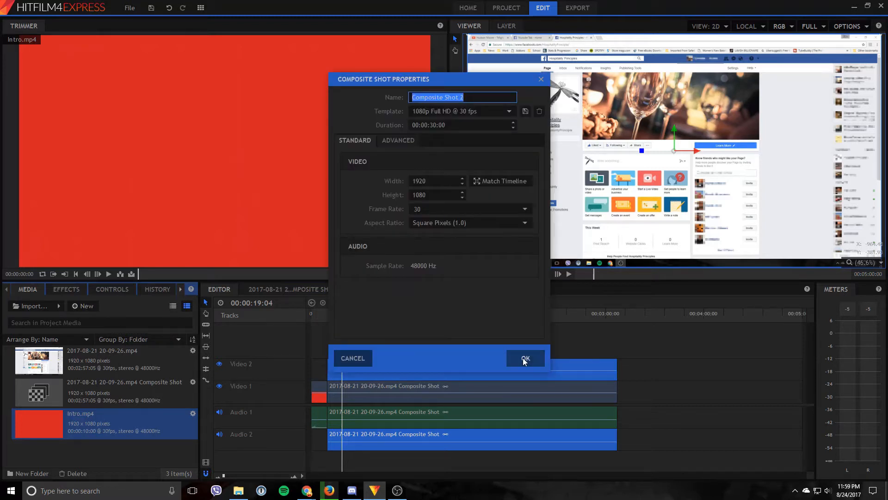
{"action": "left_click", "coordinate": [526, 358]}
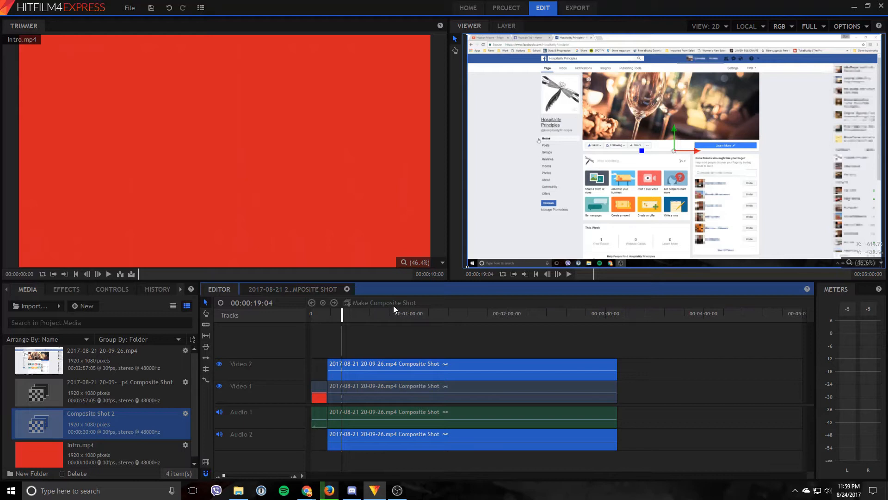
{"action": "mouse_move", "coordinate": [384, 302]}
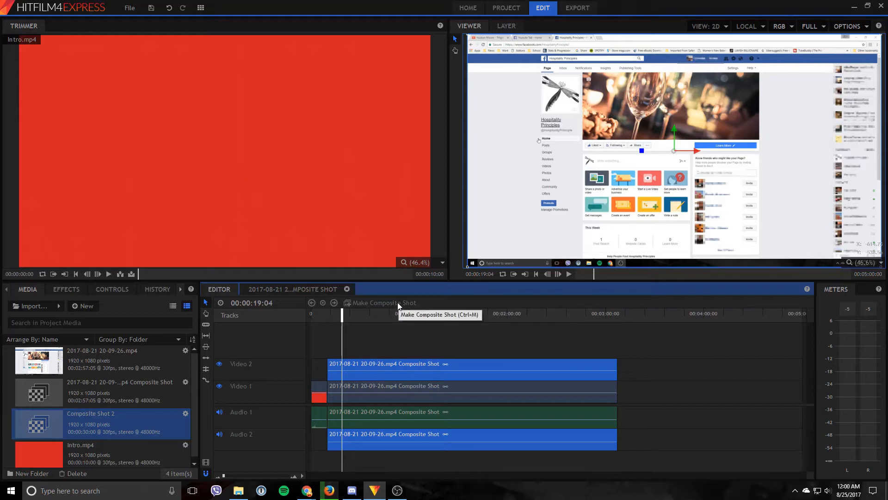
{"action": "mouse_move", "coordinate": [352, 411]}
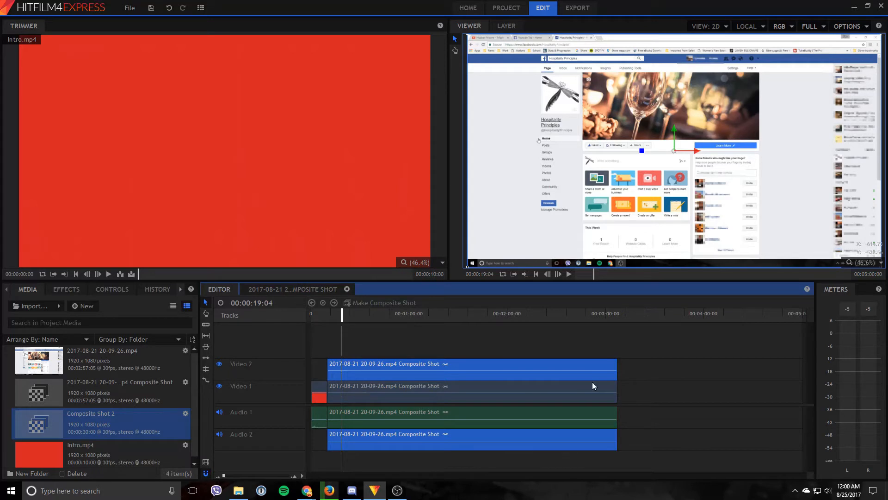
{"action": "mouse_move", "coordinate": [474, 386]}
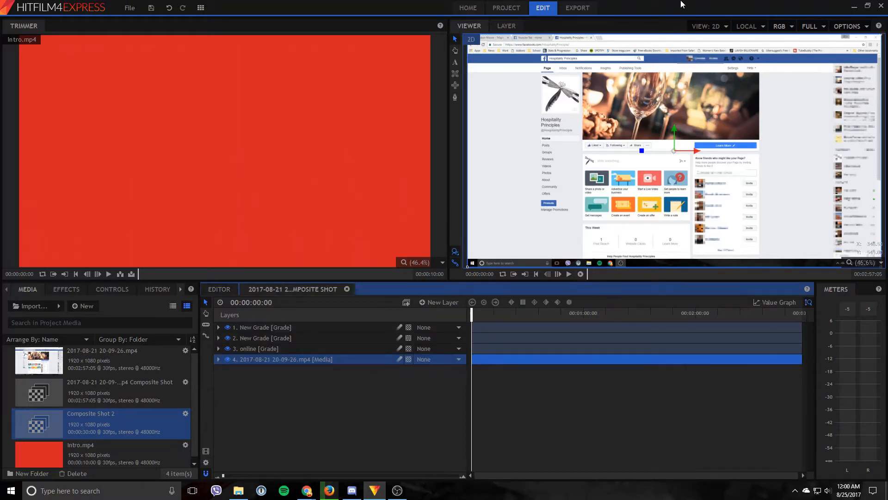
{"action": "mouse_move", "coordinate": [848, 144]}
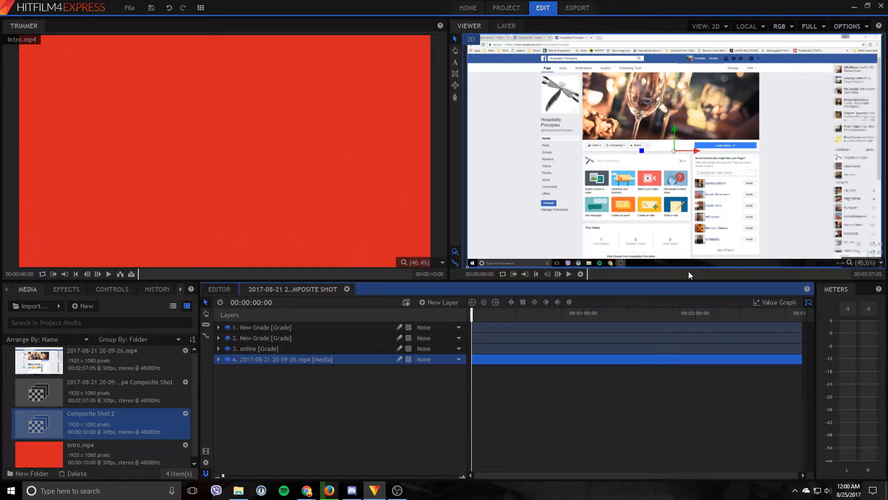
Step: Deselect the media layer and add a new Grade layer above the existing four layers
{"action": "left_click", "coordinate": [337, 412]}
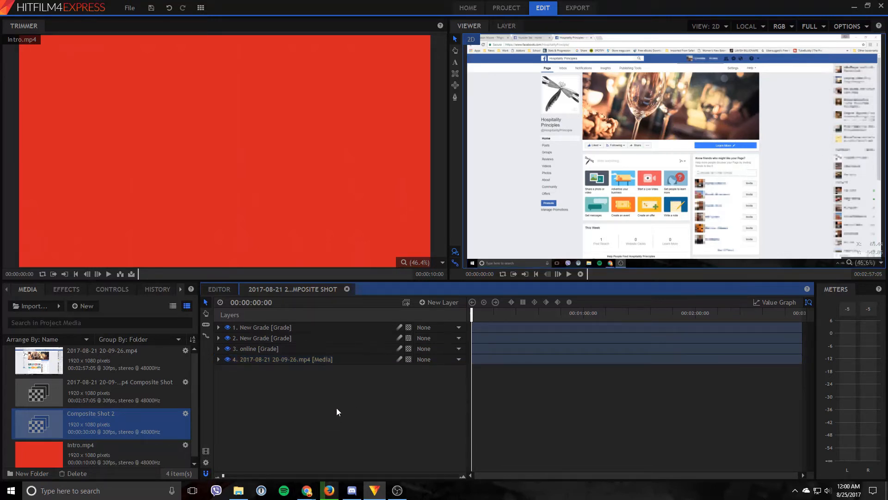
{"action": "mouse_move", "coordinate": [264, 376]}
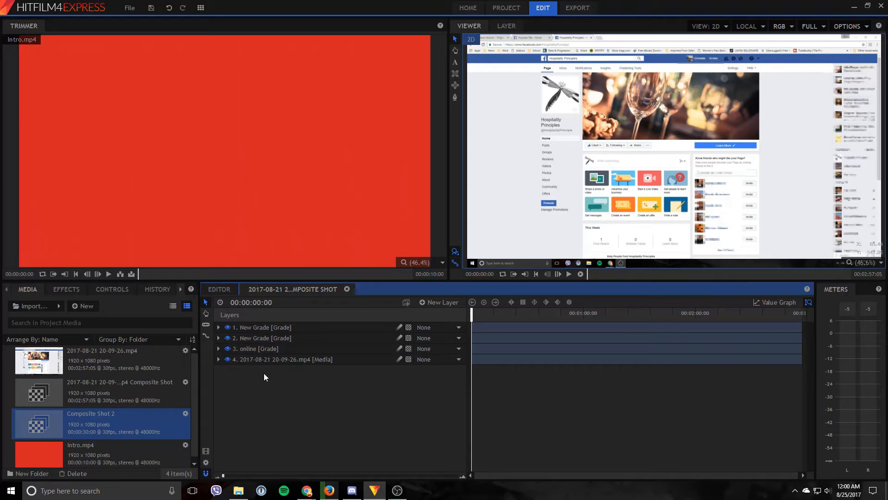
{"action": "right_click", "coordinate": [278, 389]}
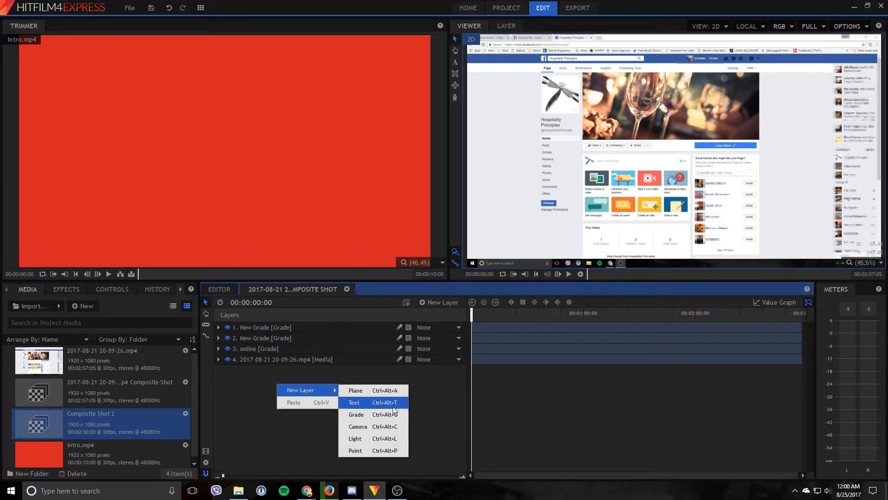
{"action": "left_click", "coordinate": [356, 414]}
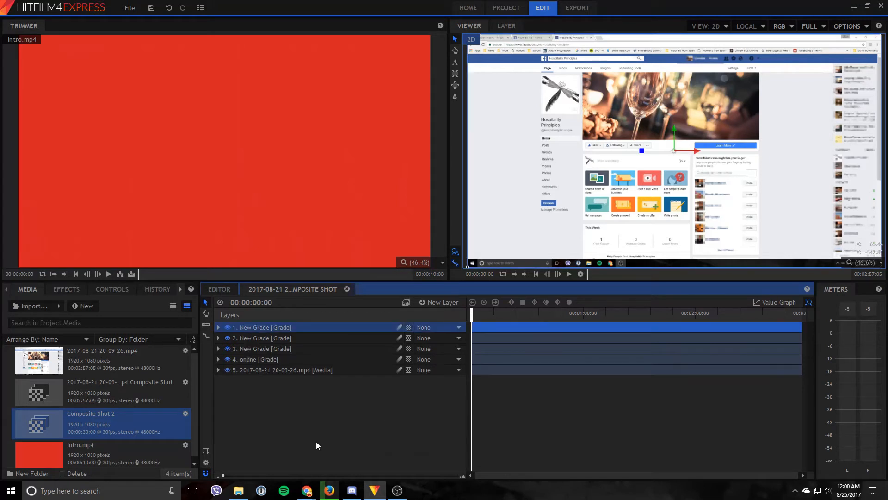
{"action": "mouse_move", "coordinate": [348, 446]}
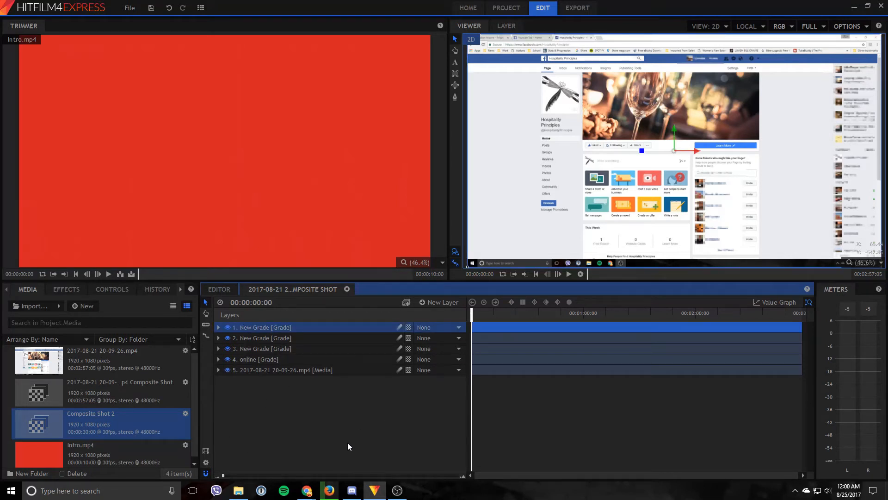
{"action": "mouse_move", "coordinate": [286, 331]}
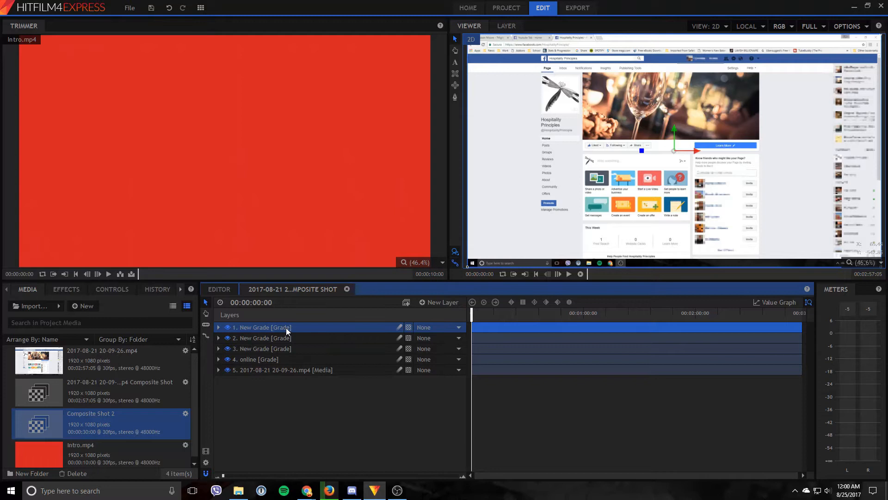
Step: Rename the top grade layer to 'Search' and select it
{"action": "right_click", "coordinate": [287, 327]}
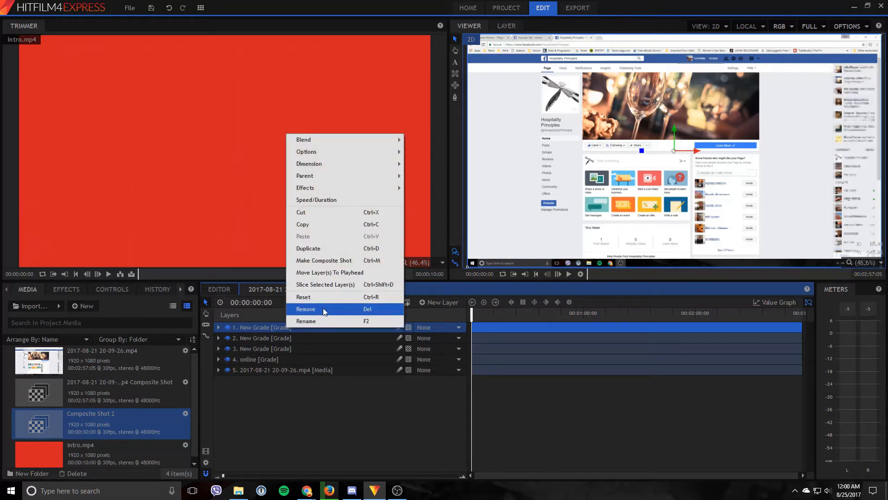
{"action": "left_click", "coordinate": [306, 321]}
{"action": "type", "text": "Search"}
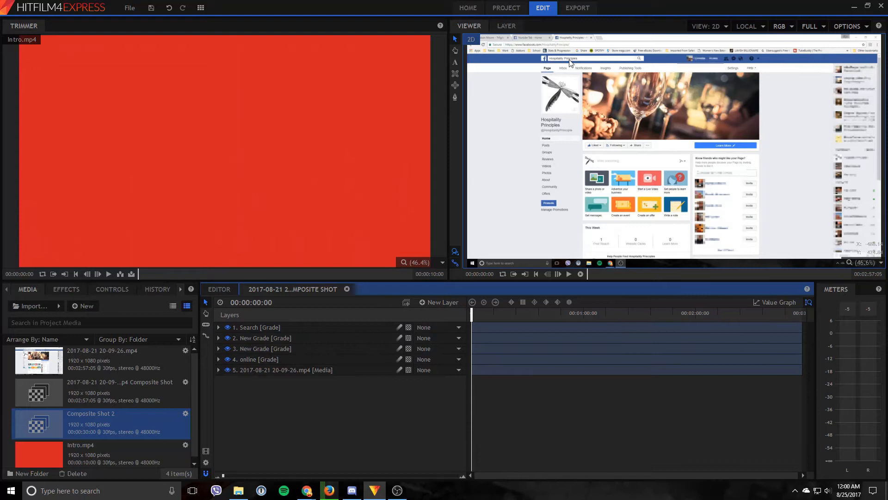
{"action": "mouse_move", "coordinate": [596, 60]}
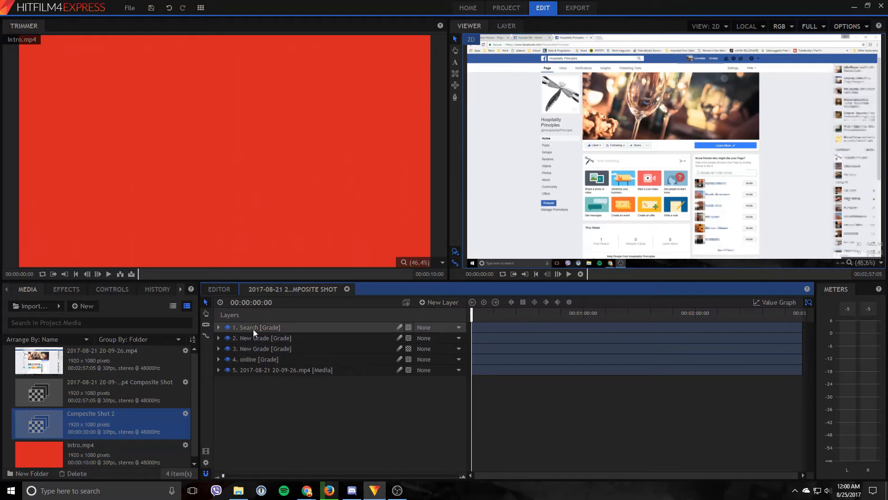
{"action": "left_click", "coordinate": [255, 327]}
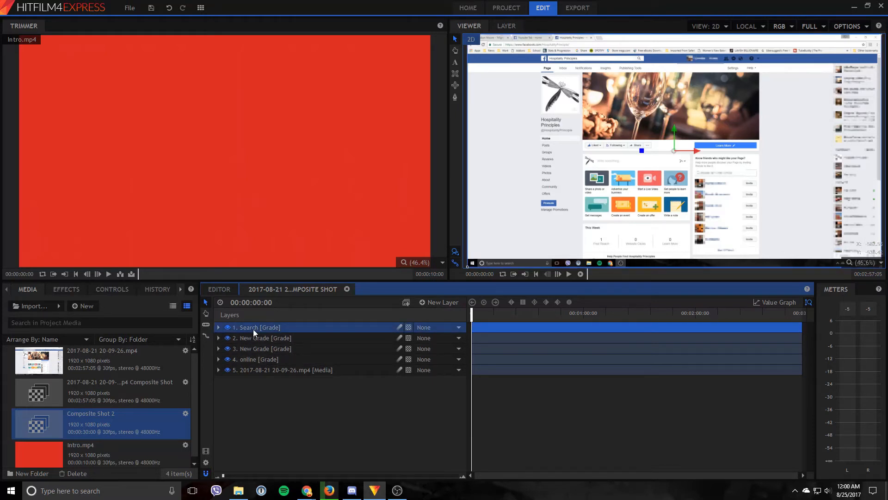
{"action": "right_click", "coordinate": [255, 327]}
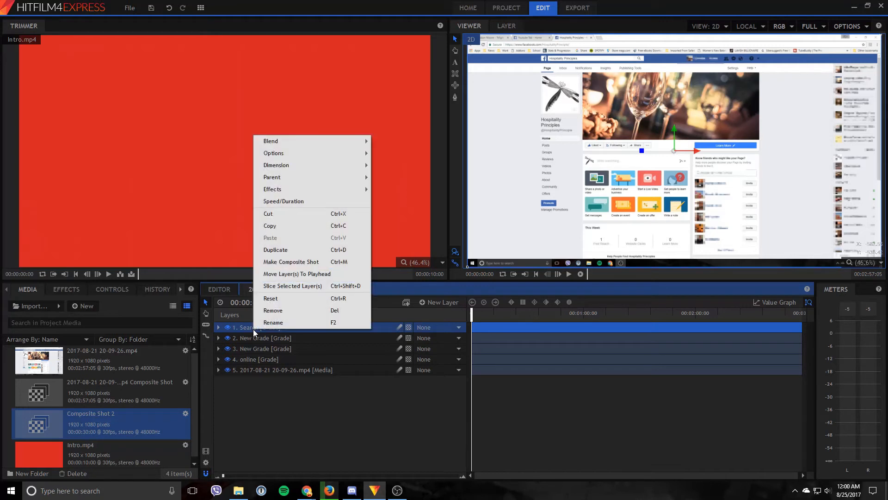
{"action": "mouse_move", "coordinate": [312, 153]}
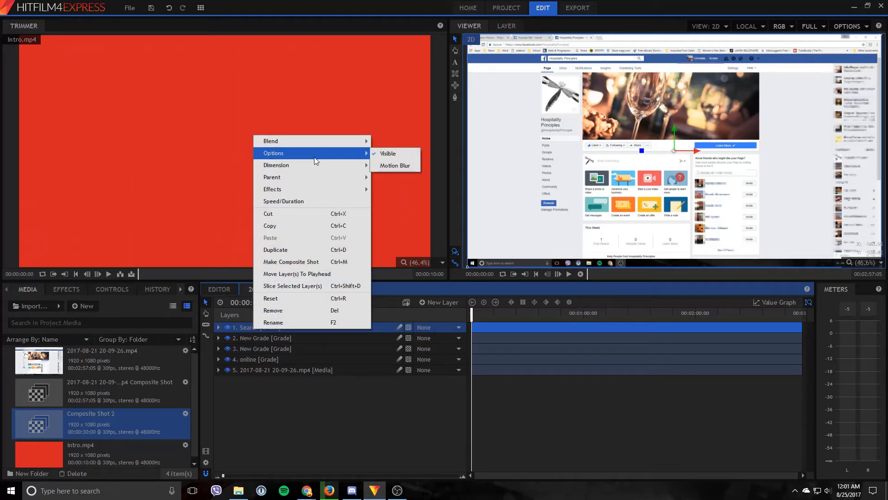
{"action": "mouse_move", "coordinate": [272, 189]}
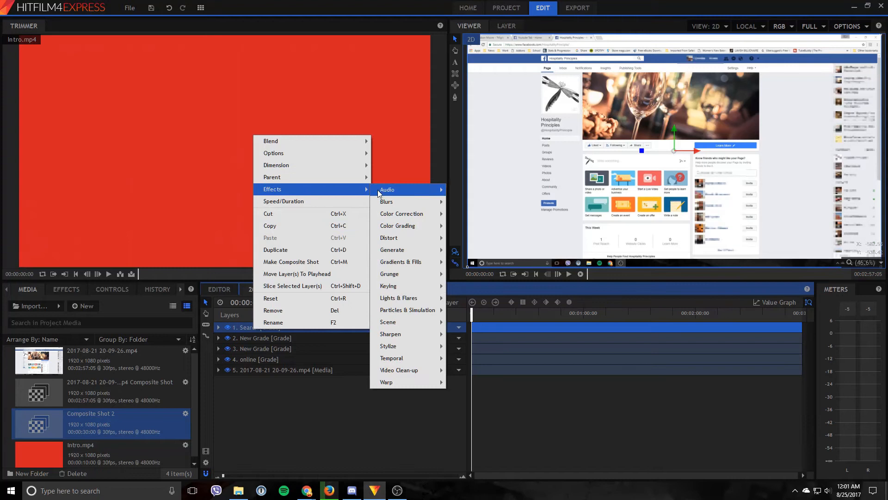
{"action": "mouse_move", "coordinate": [389, 238]}
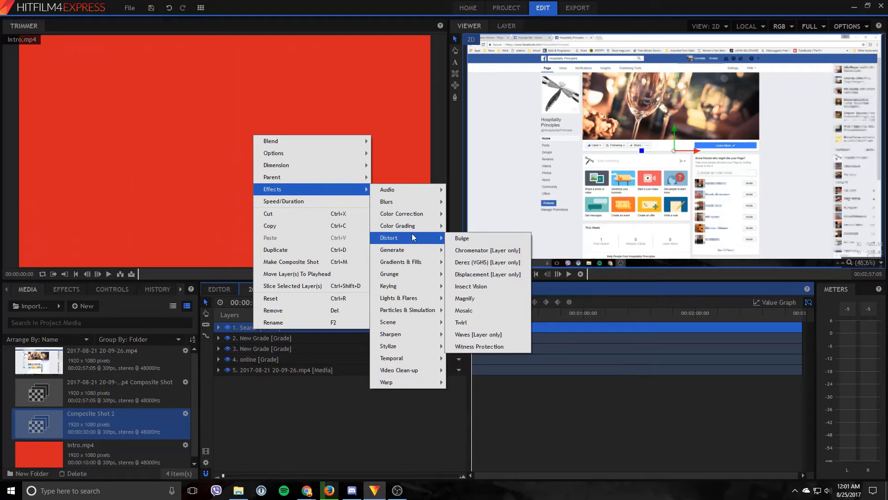
{"action": "mouse_move", "coordinate": [479, 346]}
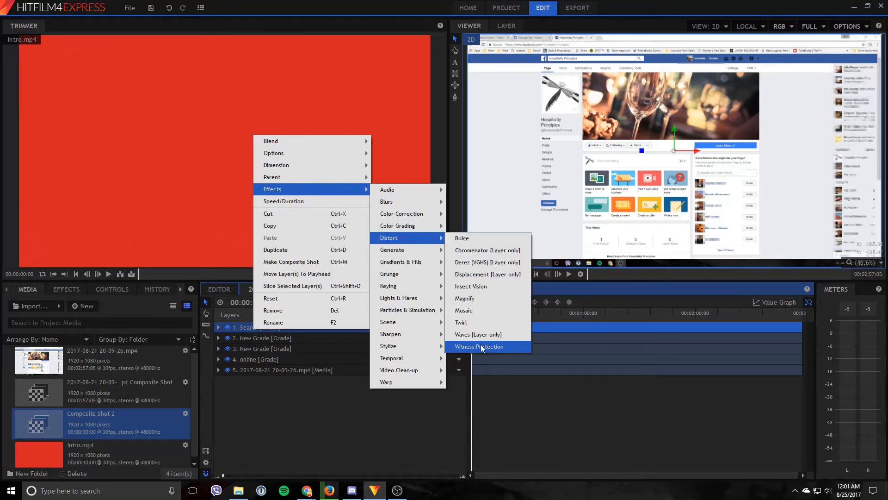
{"action": "mouse_move", "coordinate": [488, 274]}
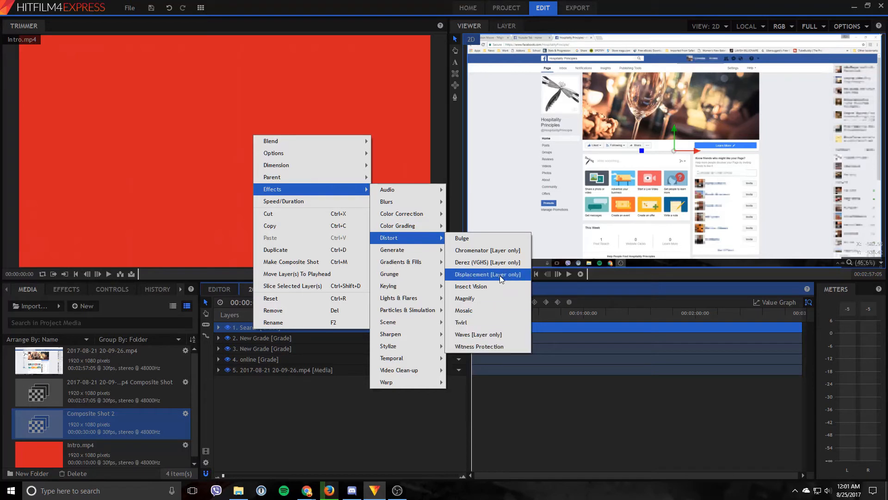
{"action": "mouse_move", "coordinate": [499, 310]}
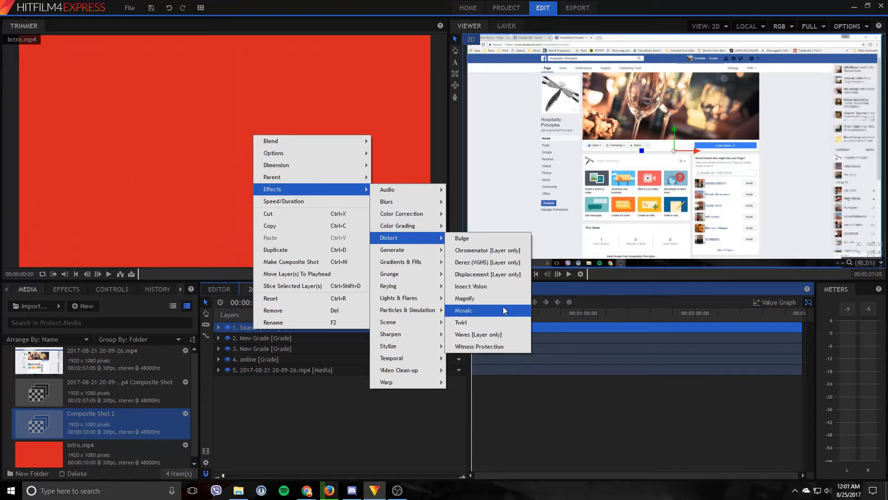
Step: Apply the Distort > Mosaic effect to the Search grade layer
{"action": "left_click", "coordinate": [464, 310]}
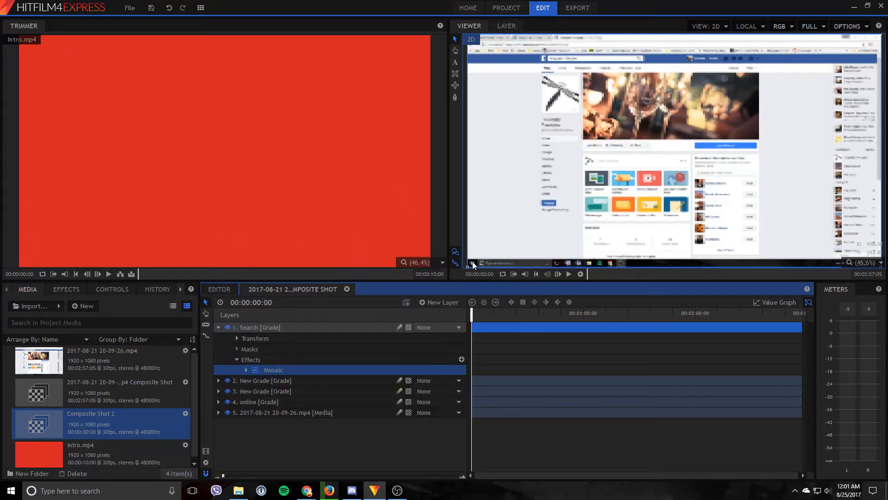
Step: Select the Search grade layer to mask its Mosaic effect
{"action": "left_click", "coordinate": [283, 412]}
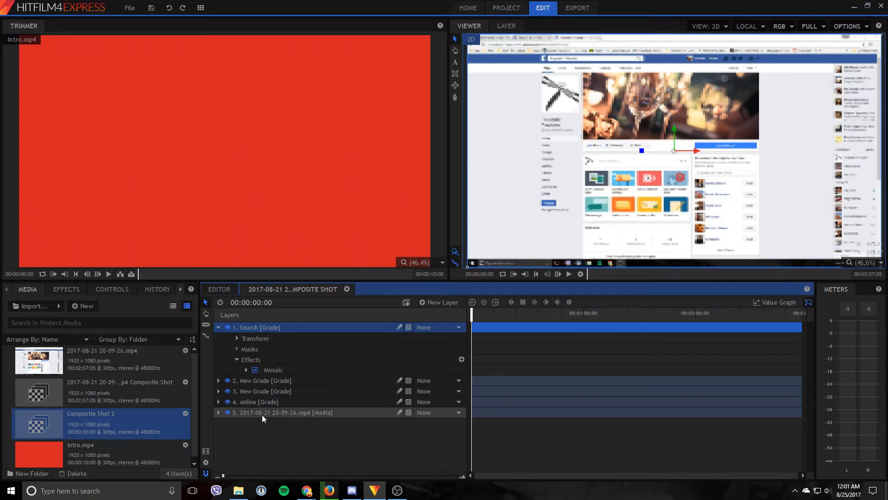
{"action": "mouse_move", "coordinate": [283, 329]}
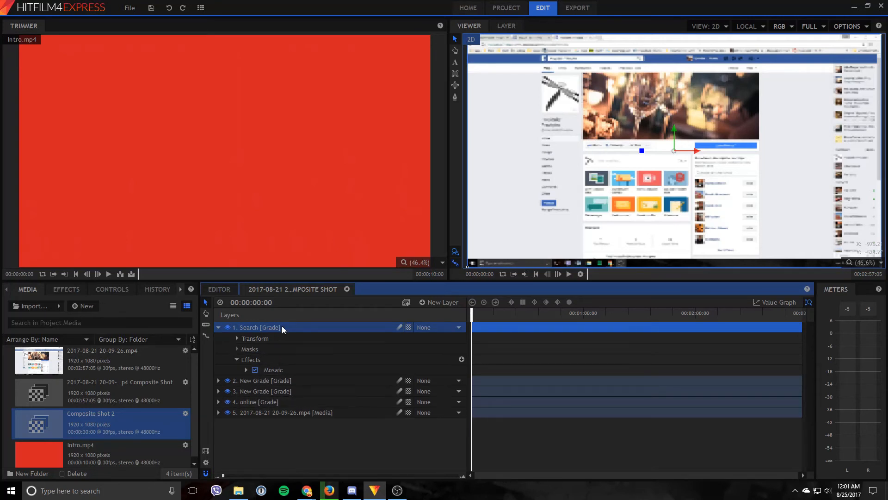
{"action": "mouse_move", "coordinate": [470, 271]}
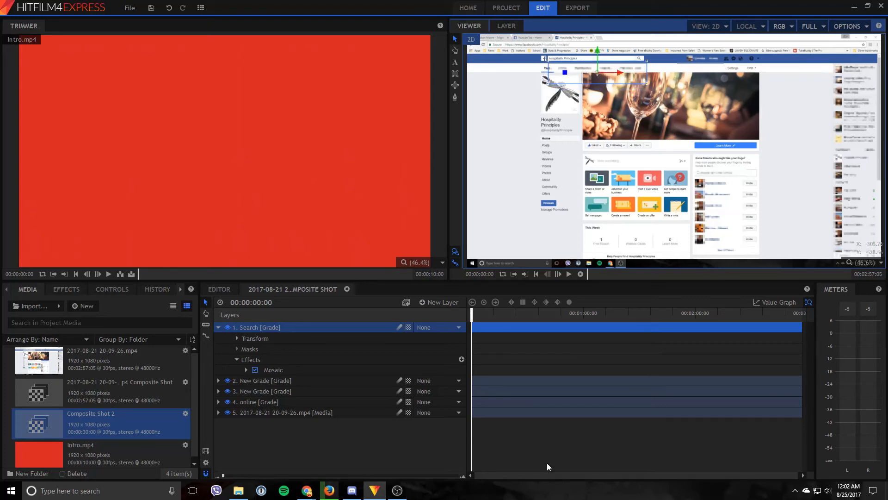
{"action": "mouse_move", "coordinate": [473, 331]}
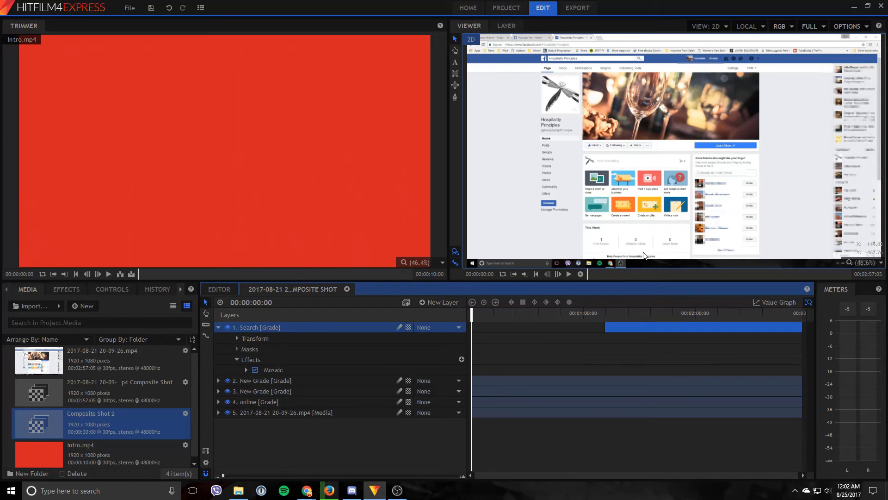
{"action": "mouse_move", "coordinate": [497, 409]}
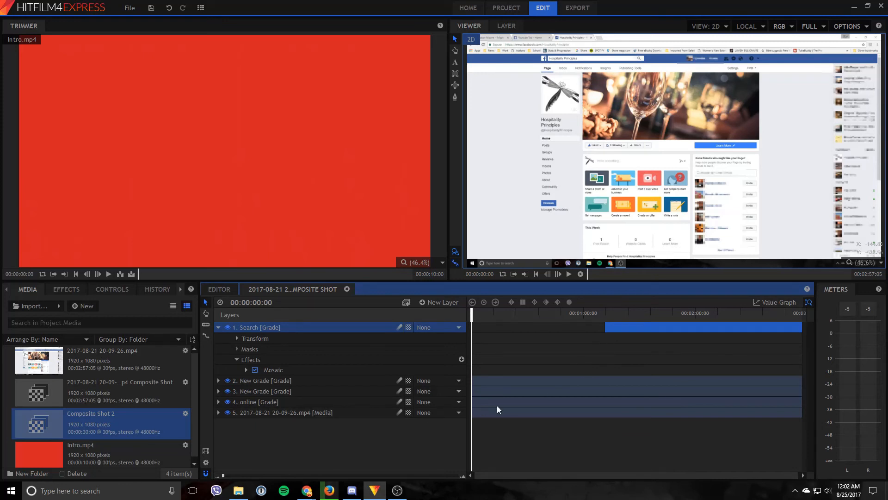
{"action": "mouse_move", "coordinate": [606, 164]}
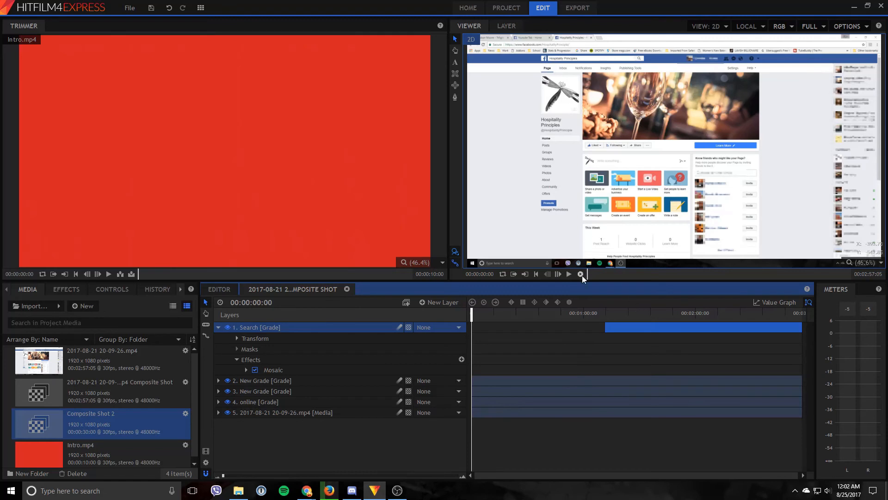
{"action": "mouse_move", "coordinate": [569, 274]}
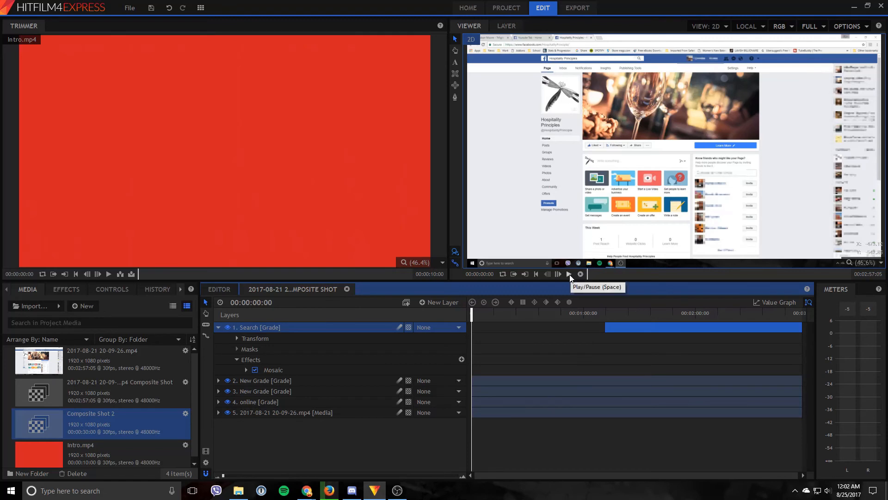
Step: Play the composite and jump the playhead ahead to about 1:21
{"action": "left_click", "coordinate": [569, 275]}
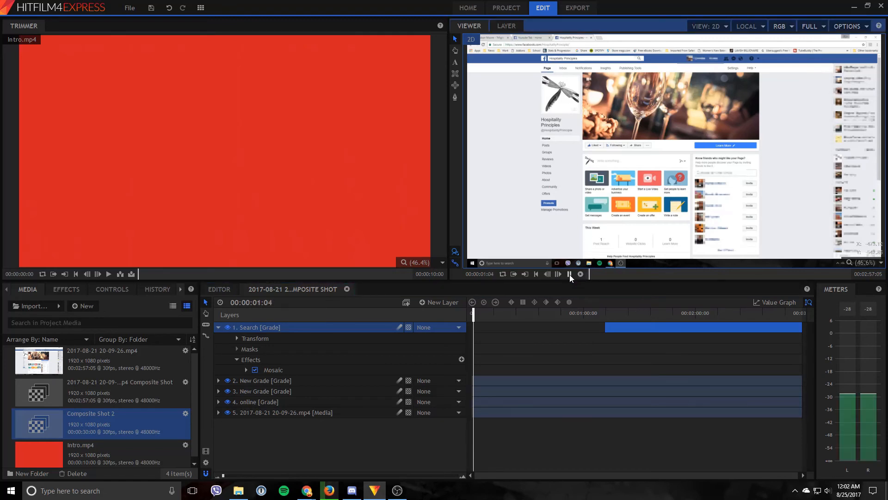
{"action": "left_click", "coordinate": [558, 273]}
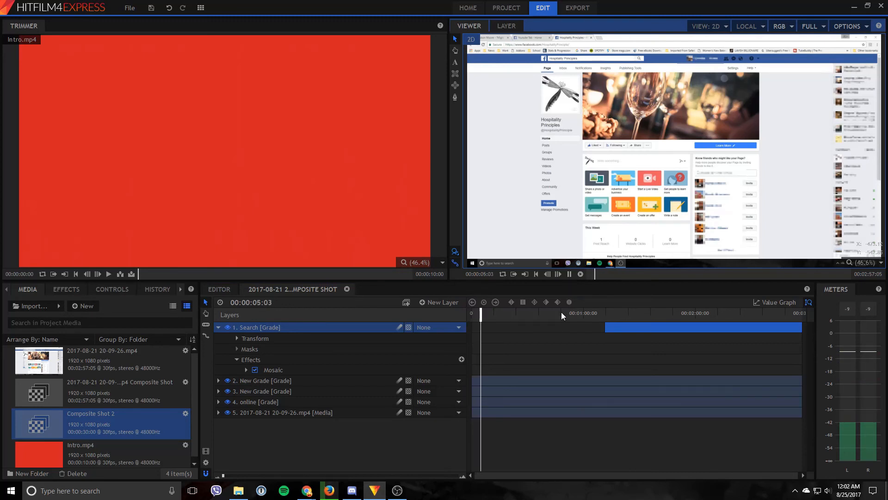
{"action": "left_click", "coordinate": [573, 313]}
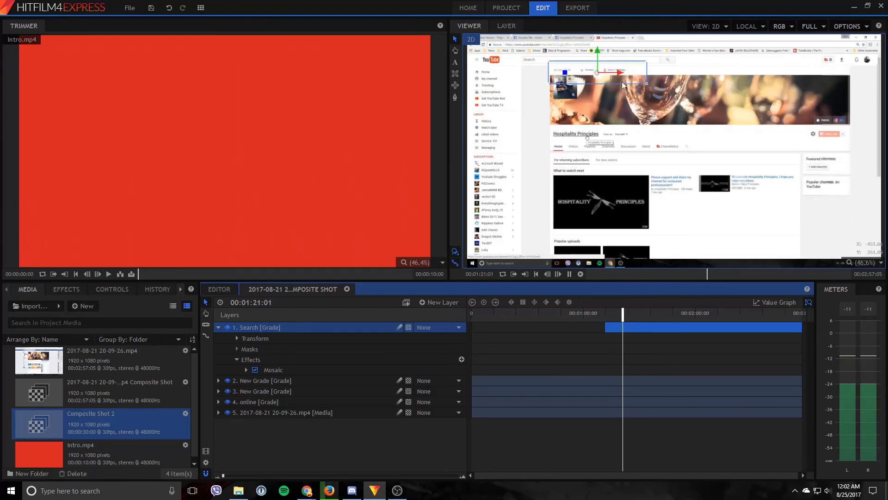
Step: Stop the preview at 1:22 on the channel page to review the pixelated search bar
{"action": "right_click", "coordinate": [576, 135]}
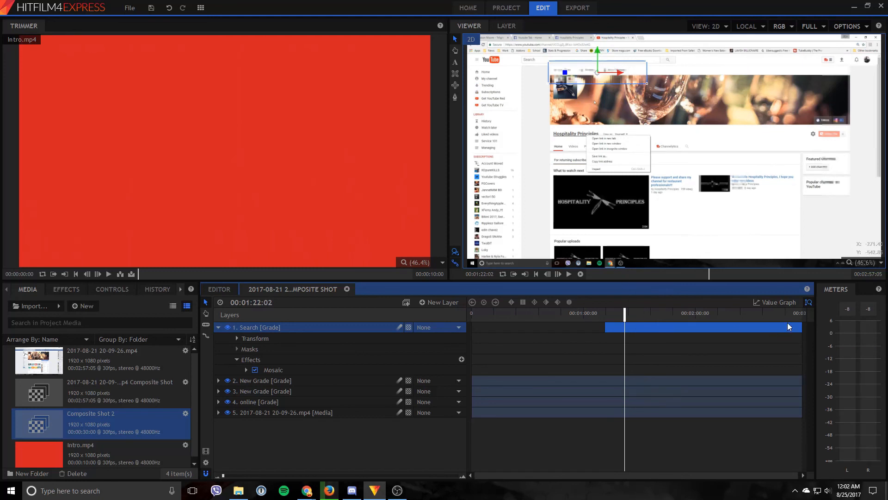
{"action": "mouse_move", "coordinate": [633, 351]}
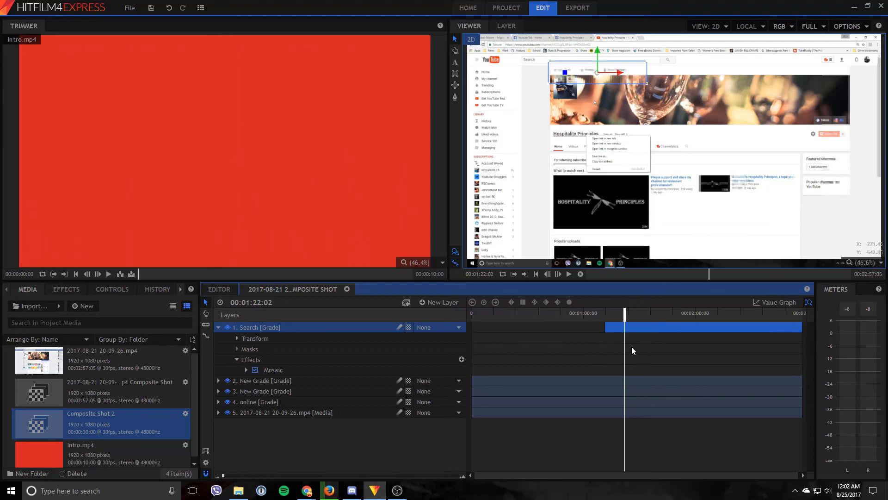
{"action": "mouse_move", "coordinate": [595, 328]}
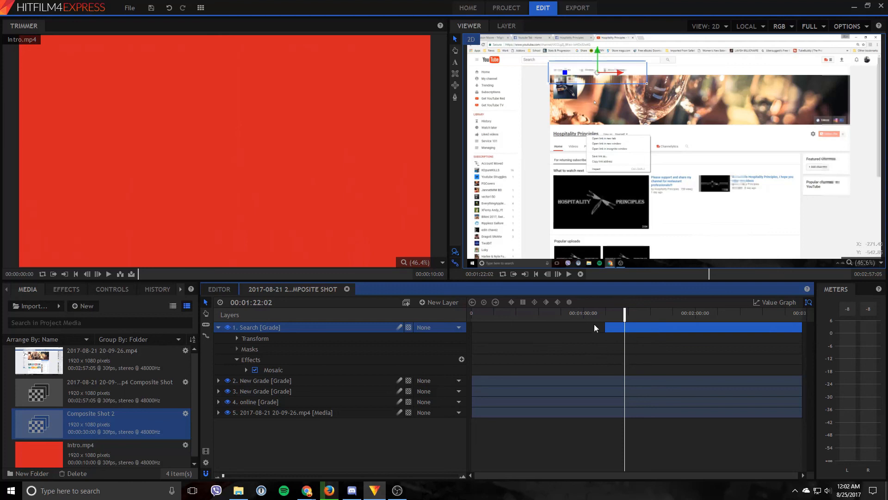
{"action": "mouse_move", "coordinate": [507, 222]}
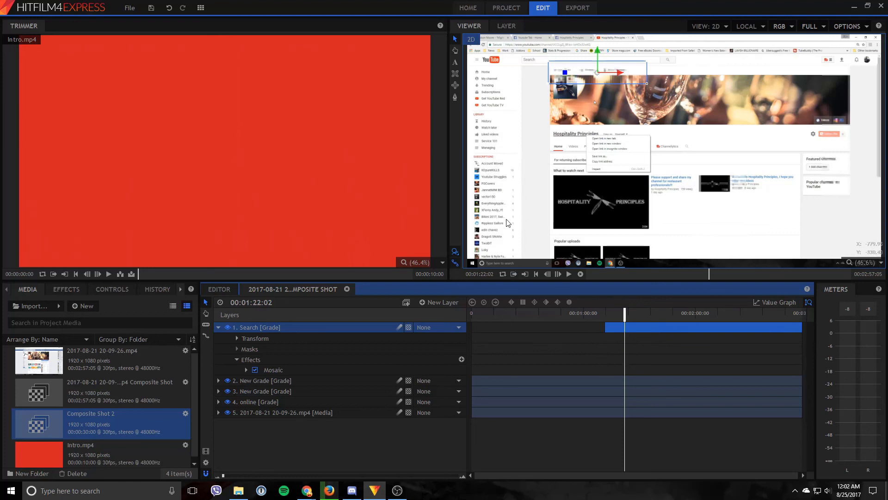
{"action": "mouse_move", "coordinate": [516, 244]}
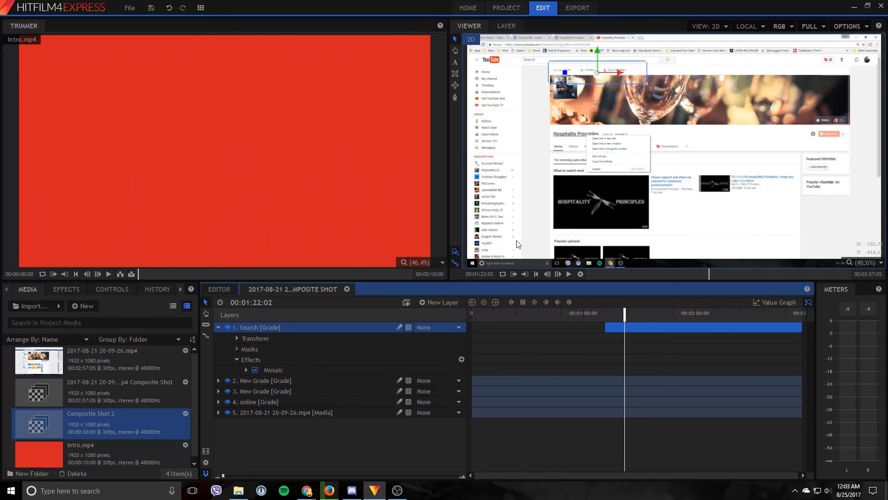
{"action": "mouse_move", "coordinate": [472, 151]}
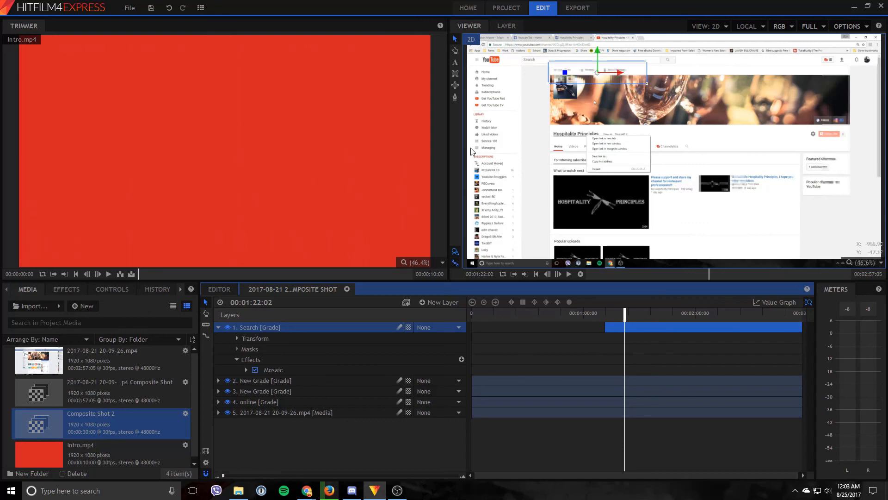
{"action": "mouse_move", "coordinate": [472, 148]}
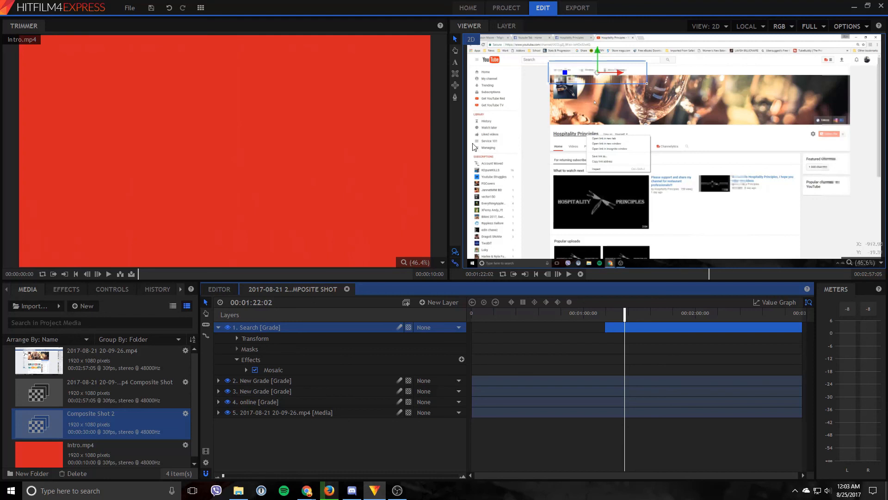
{"action": "mouse_move", "coordinate": [489, 151]}
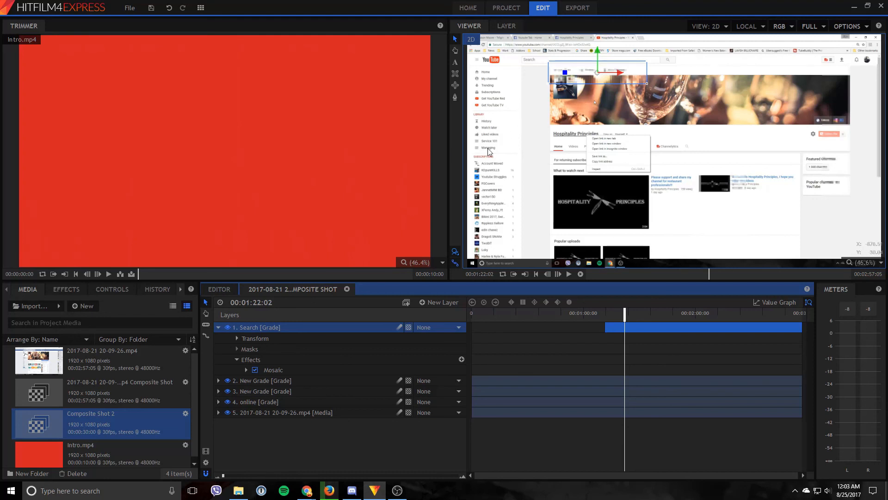
{"action": "mouse_move", "coordinate": [622, 380]}
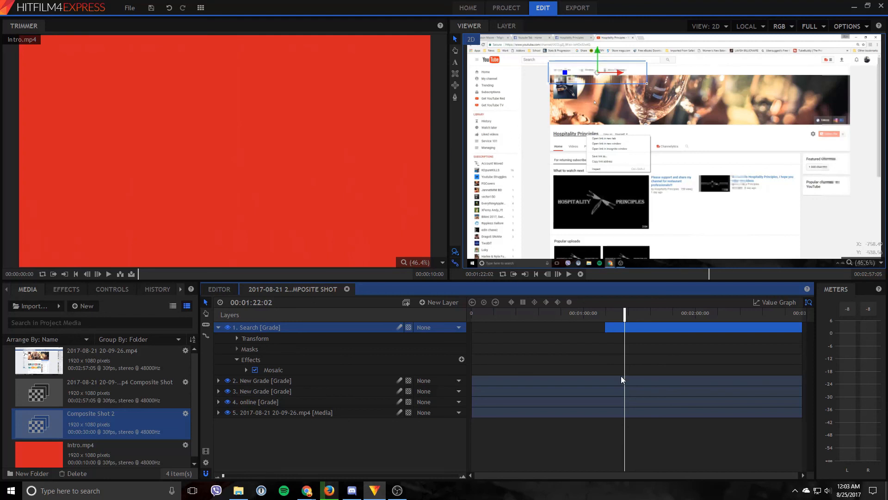